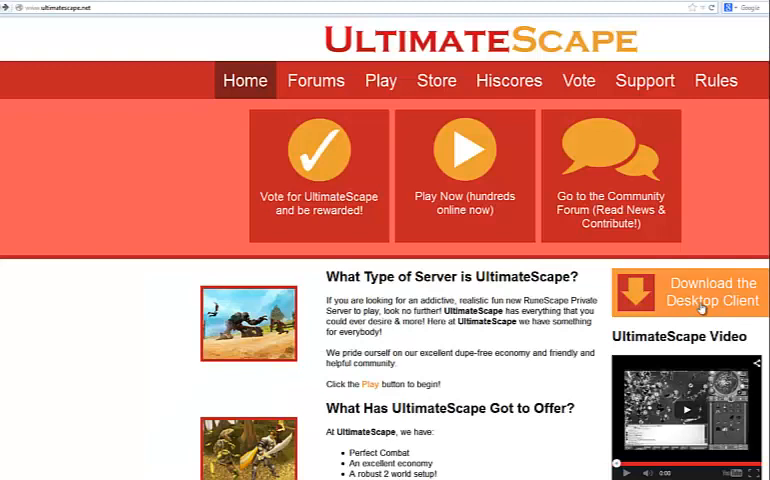
Download the latest UltimateScape desktop client zip, saving the file to the computer.
click(688, 292)
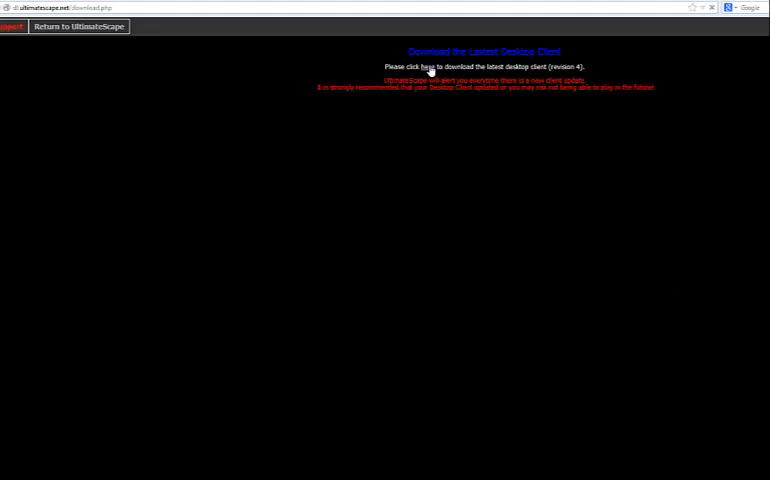
click(428, 68)
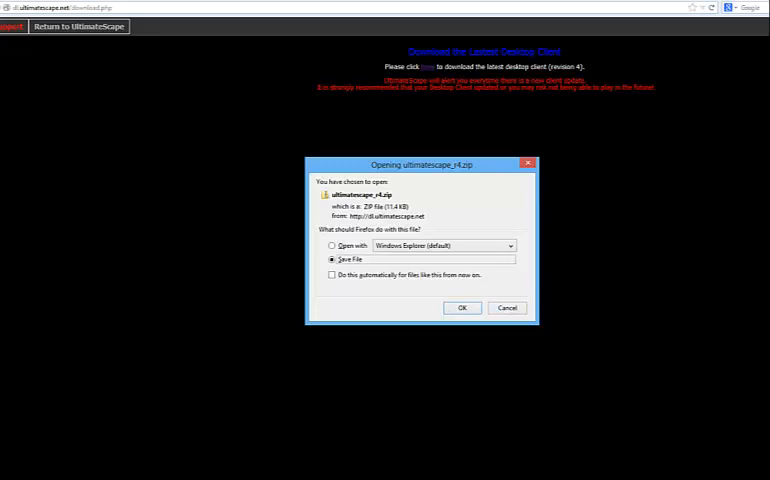
click(462, 308)
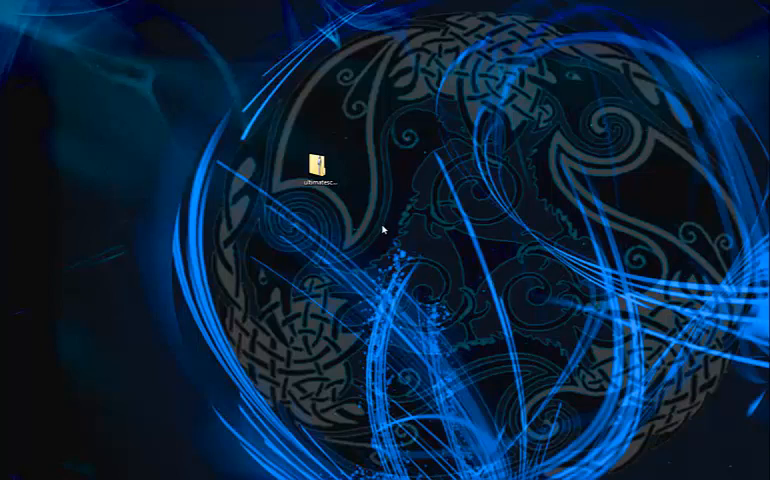
Extract the UltimateScape zip with Extract All into the default desktop folder.
right_click(320, 164)
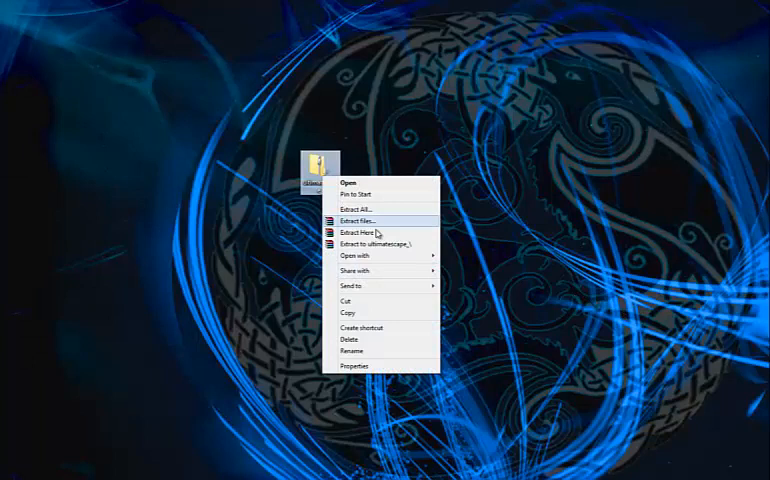
mouse_move(370, 208)
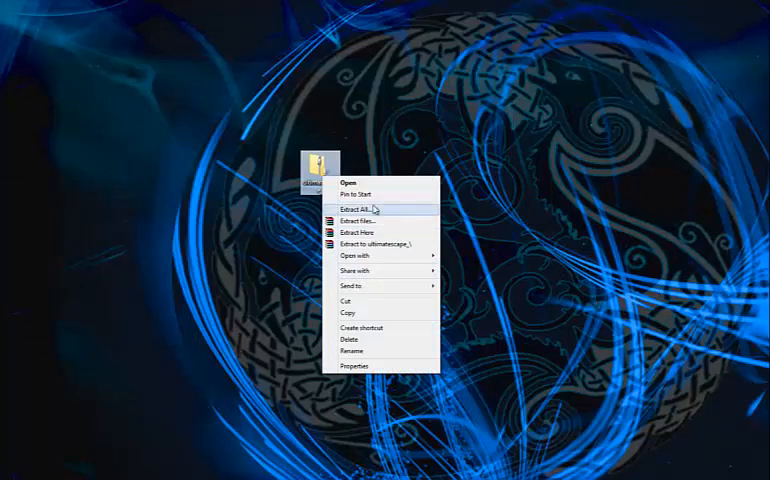
click(356, 208)
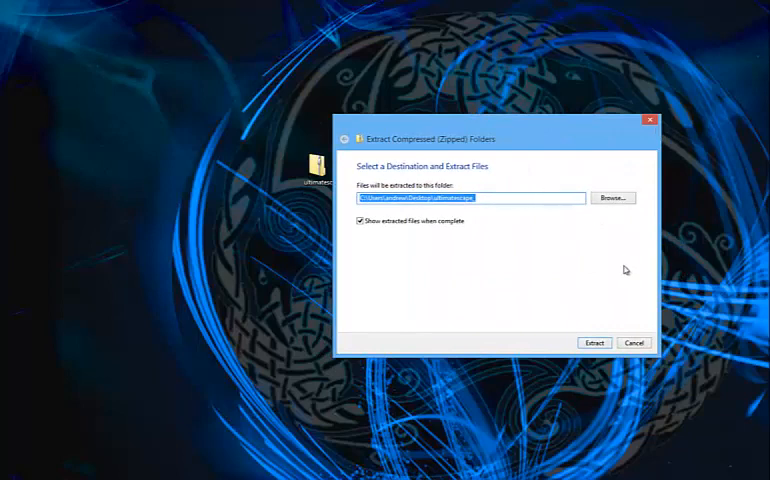
click(594, 342)
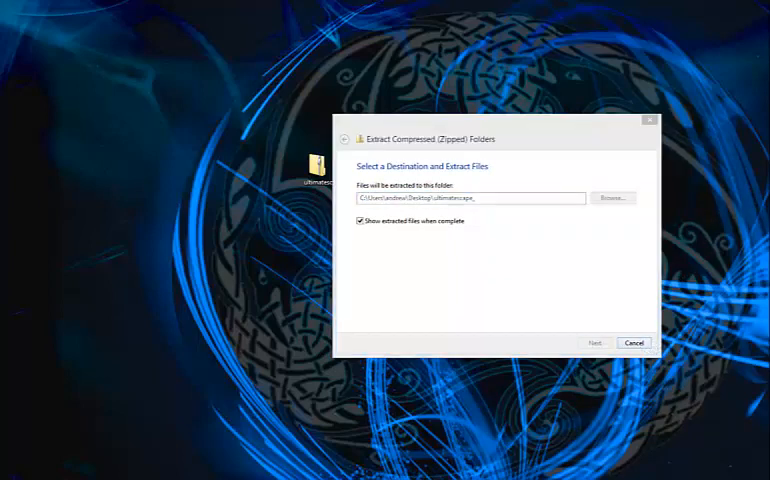
click(596, 344)
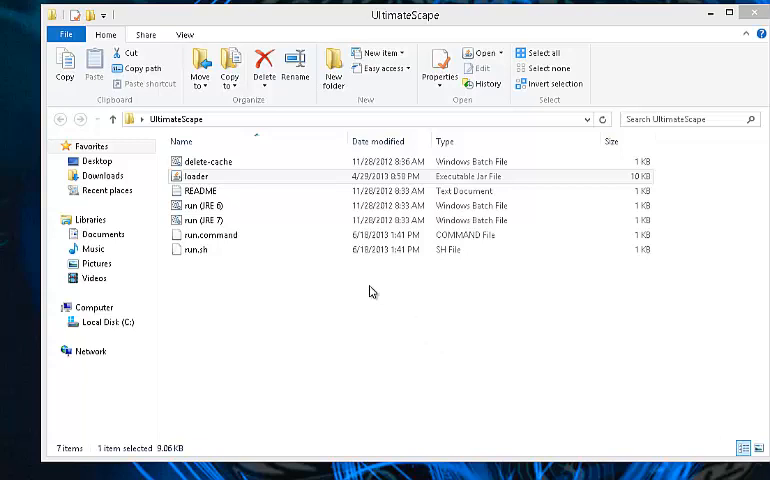
mouse_move(332, 288)
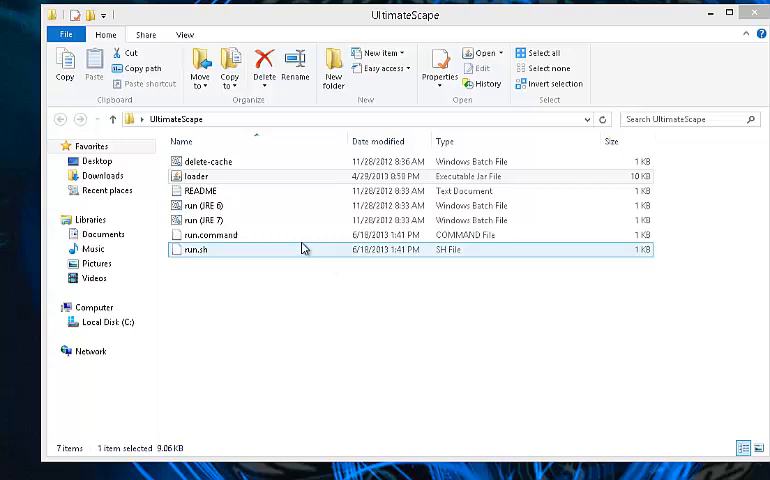
click(210, 234)
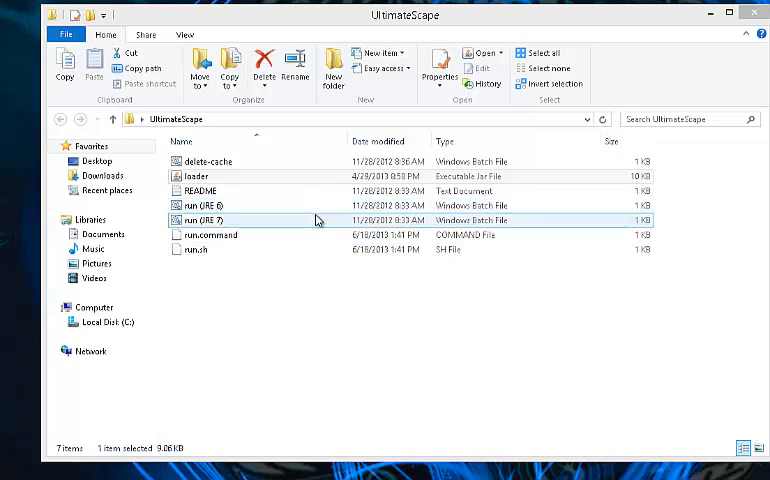
click(196, 176)
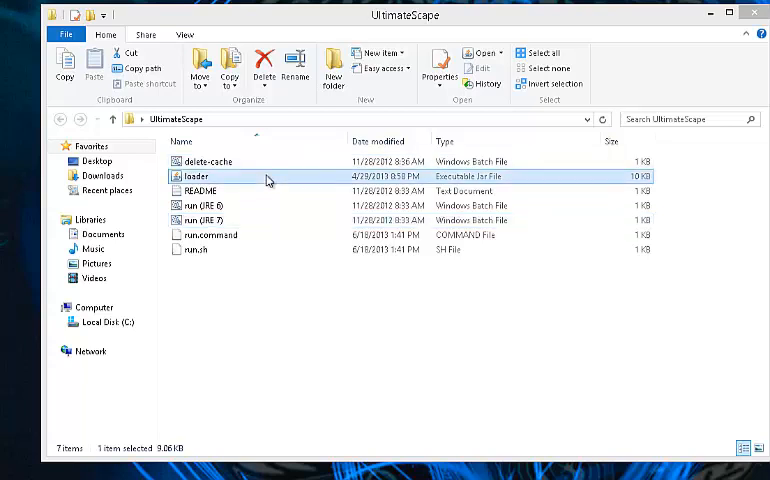
Launch loader.jar and continue past the Update Available notice to the login screen.
double_click(196, 176)
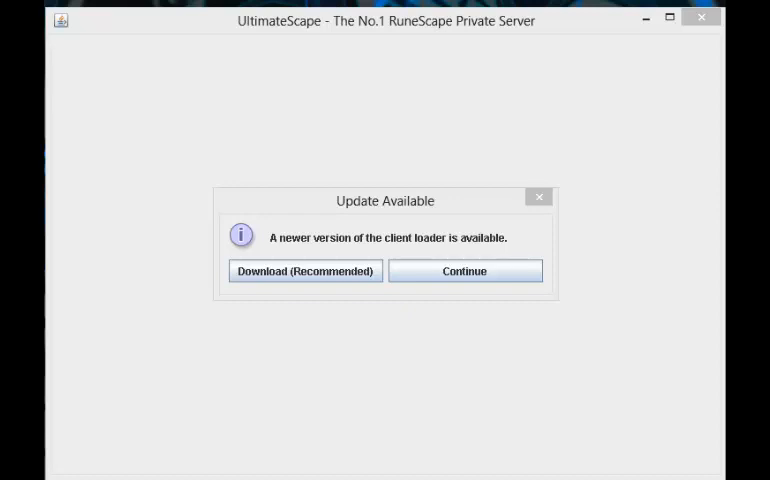
click(464, 272)
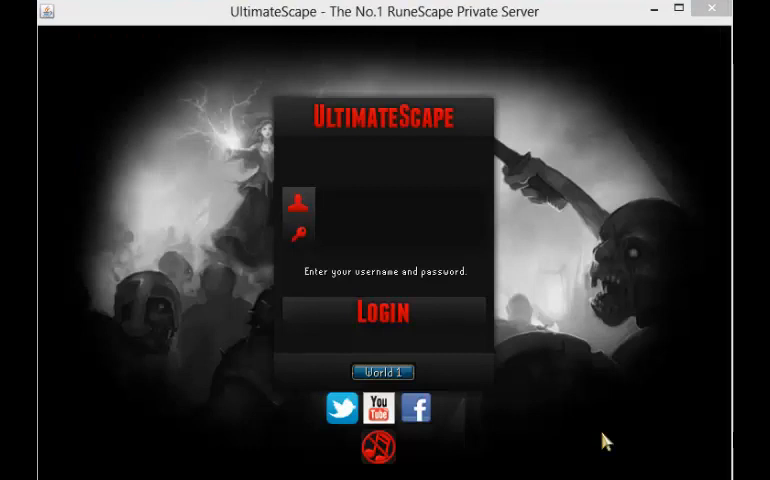